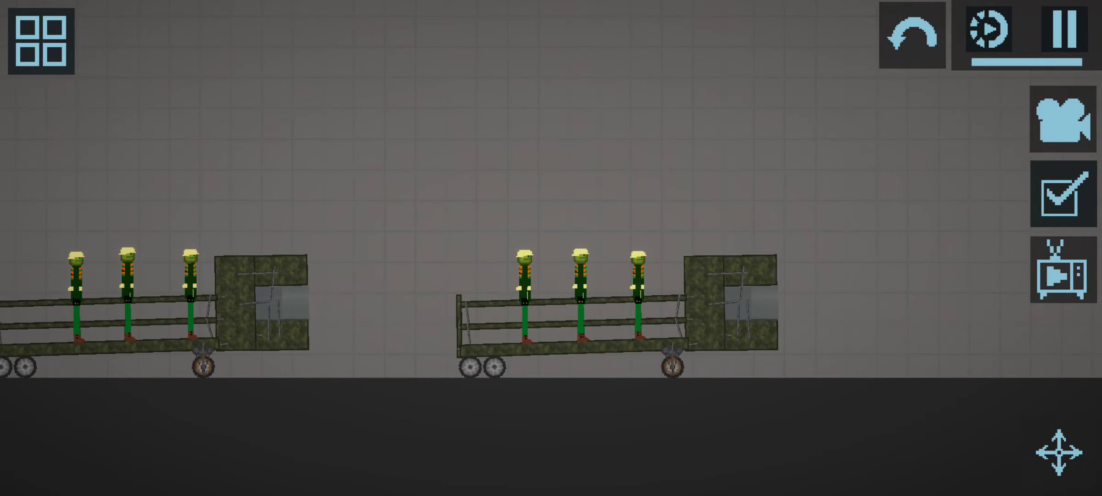
Pause the simulation once the soldier-laden trucks have crashed, leaving the wrecked wheel visible
click(1068, 34)
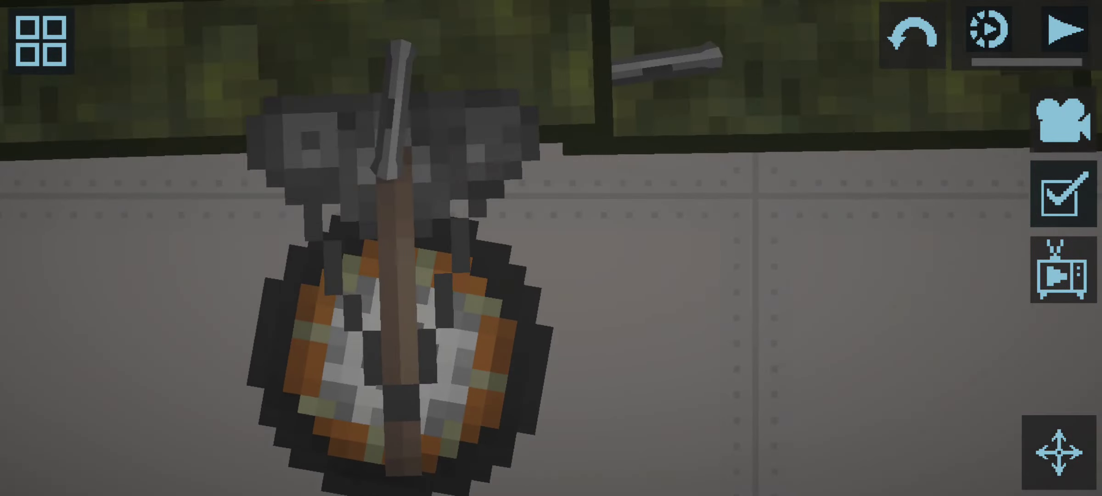
Resume the simulation so the rebuilt three-soldier camouflage truck drives to the end wall
click(1069, 31)
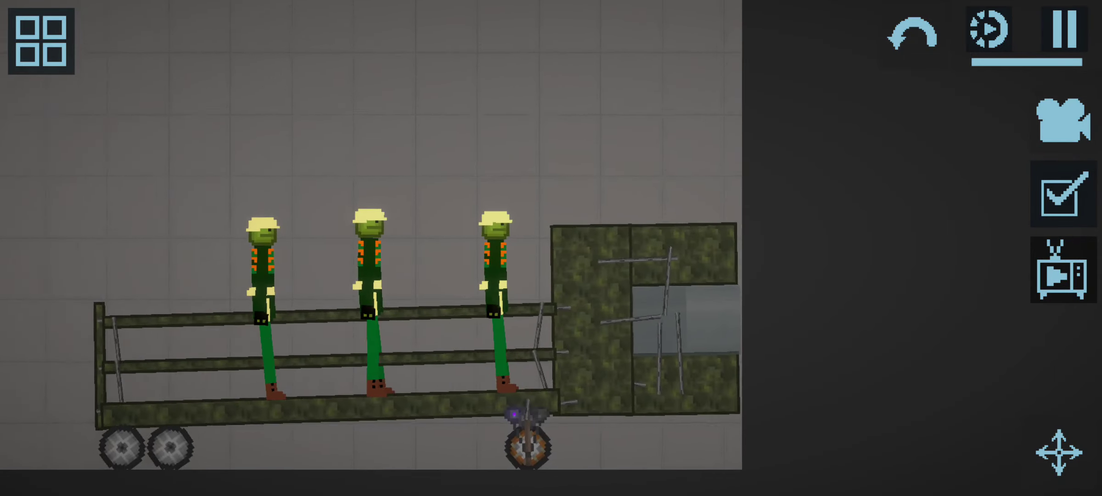
Spawn four Tench War Guy soldiers in grey helmets onto the truck bed from the custom catalogue
click(40, 40)
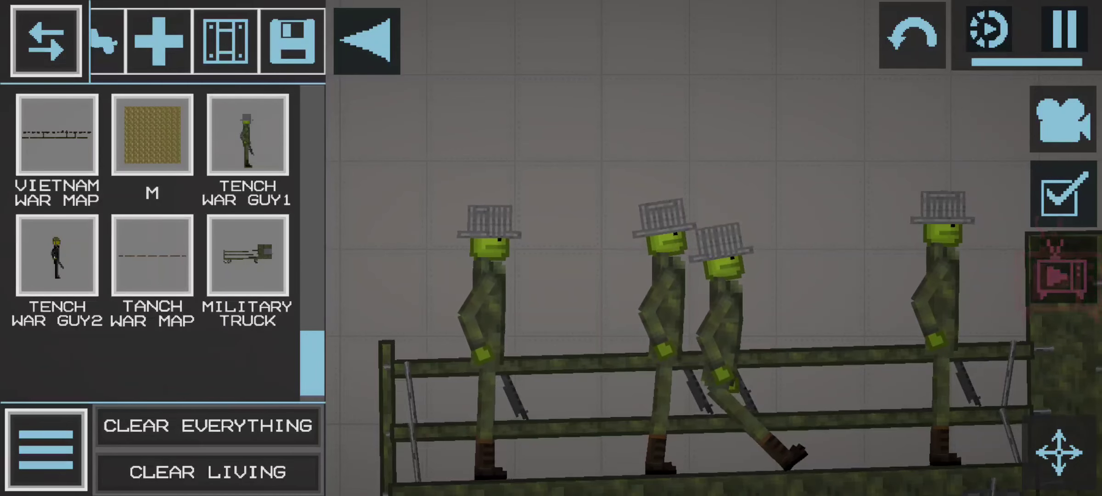
click(46, 40)
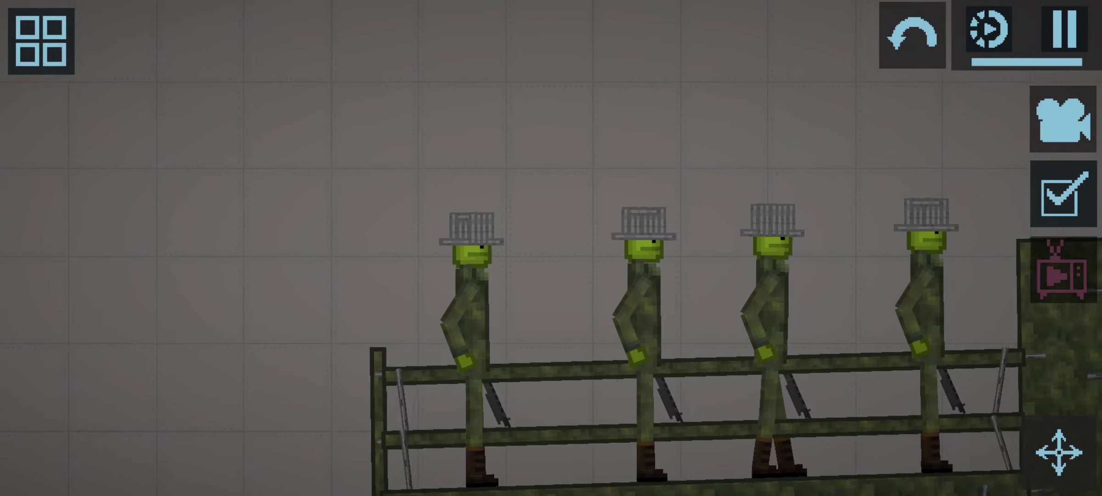
click(38, 43)
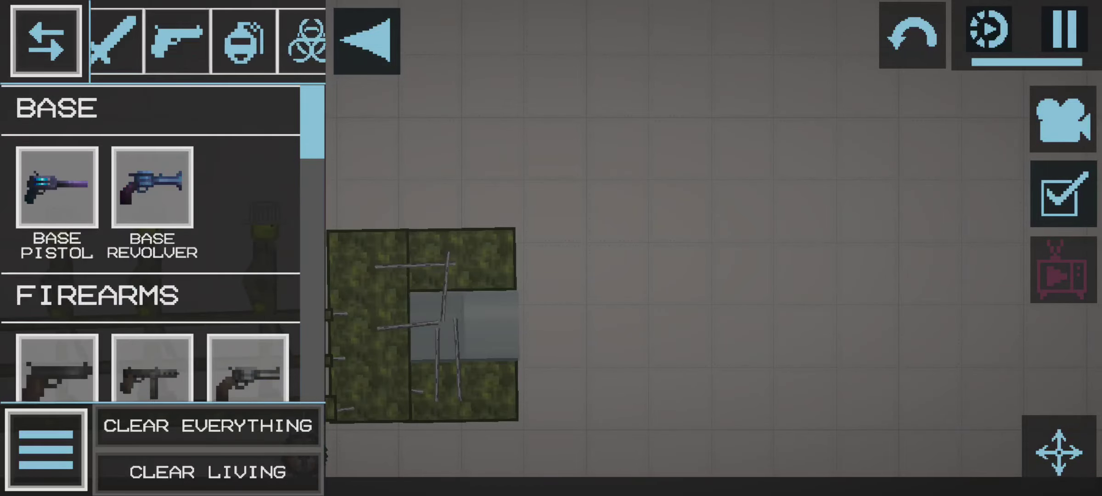
Place a Landmine from the explosives list on the ground ahead of the truck
click(242, 41)
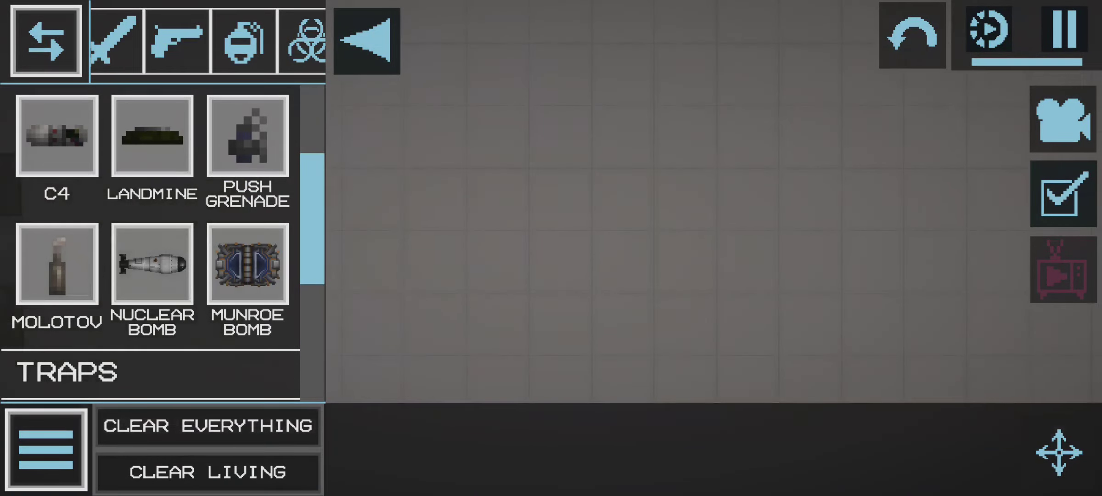
click(366, 40)
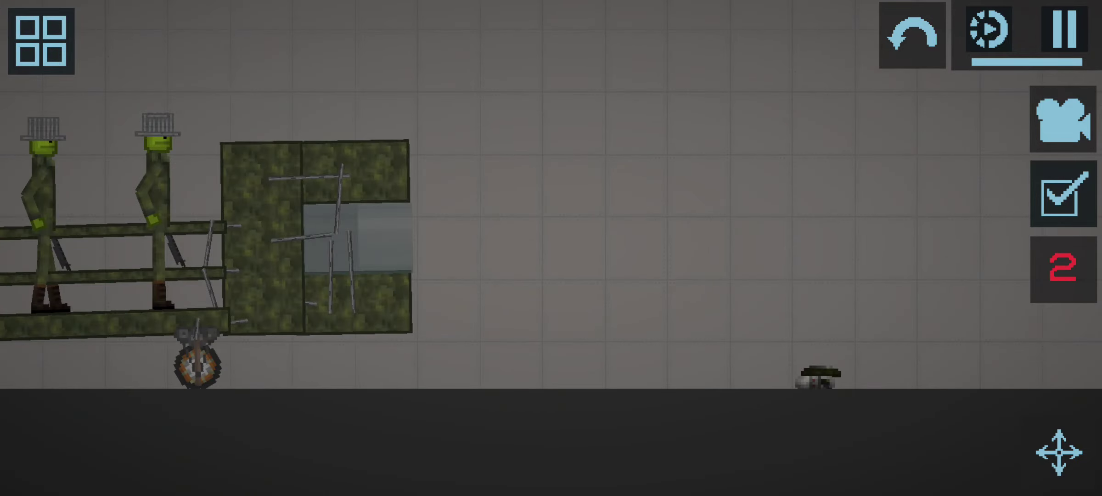
click(1061, 267)
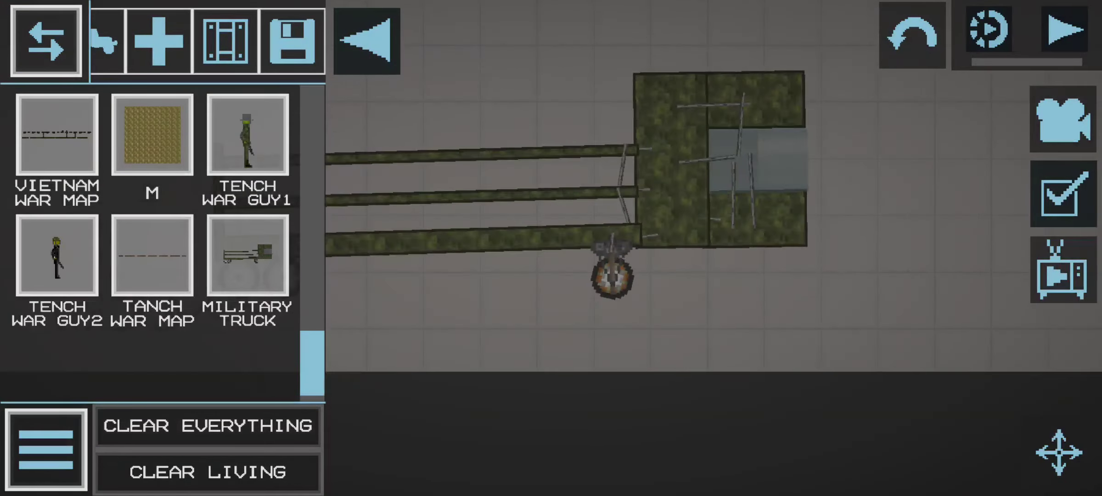
Resume the simulation and load four Tench War Guy soldiers back onto the truck
click(1069, 31)
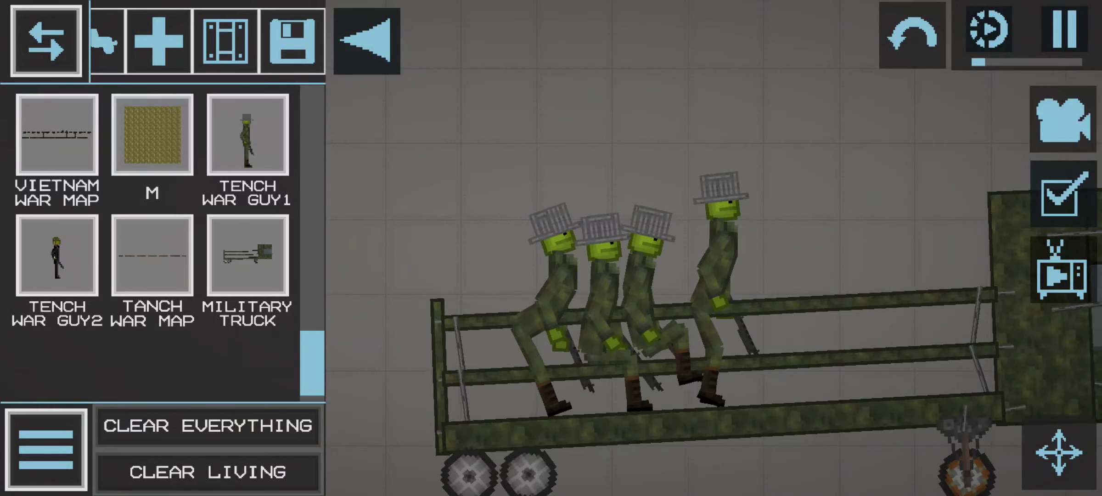
click(207, 425)
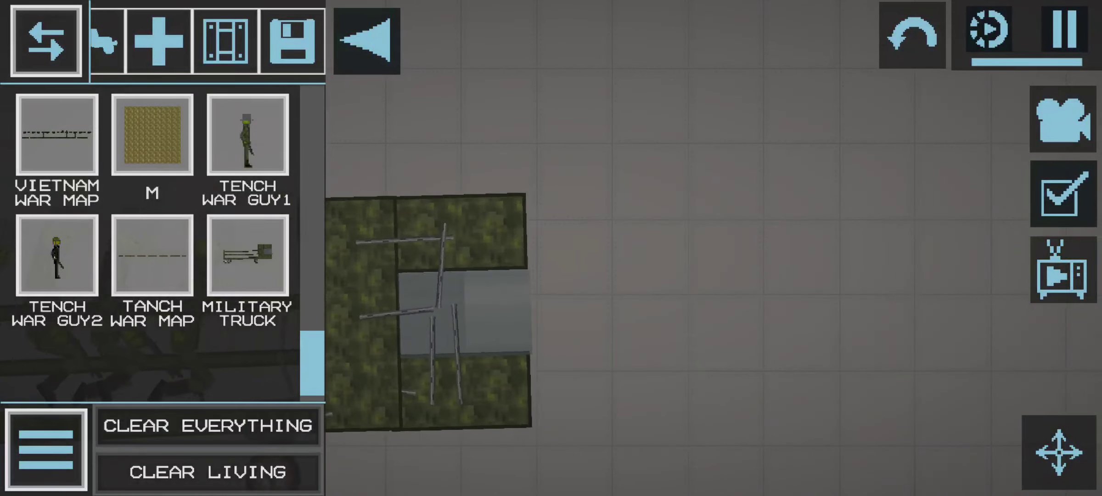
Browse the weapons catalogue to the explosives list to select a C4 charge
click(211, 41)
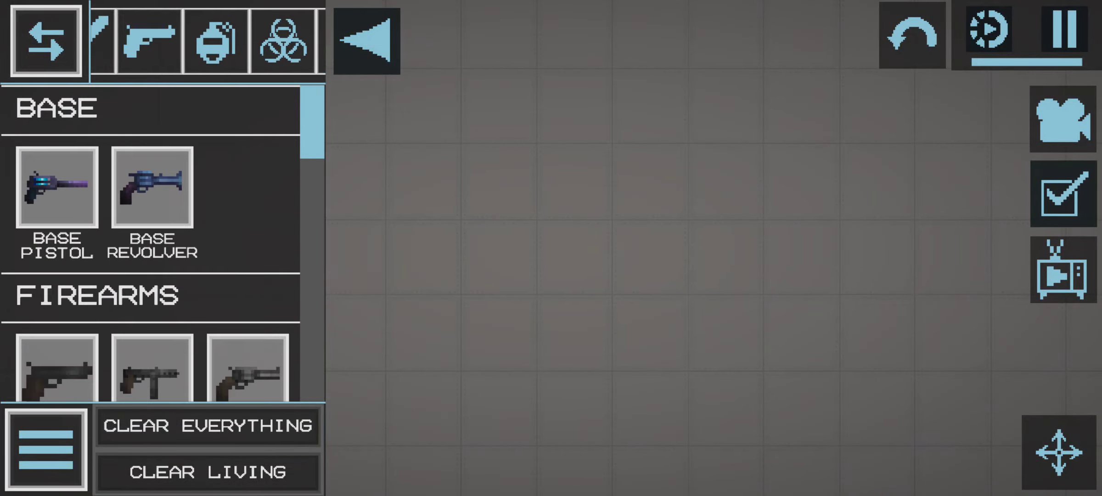
click(214, 40)
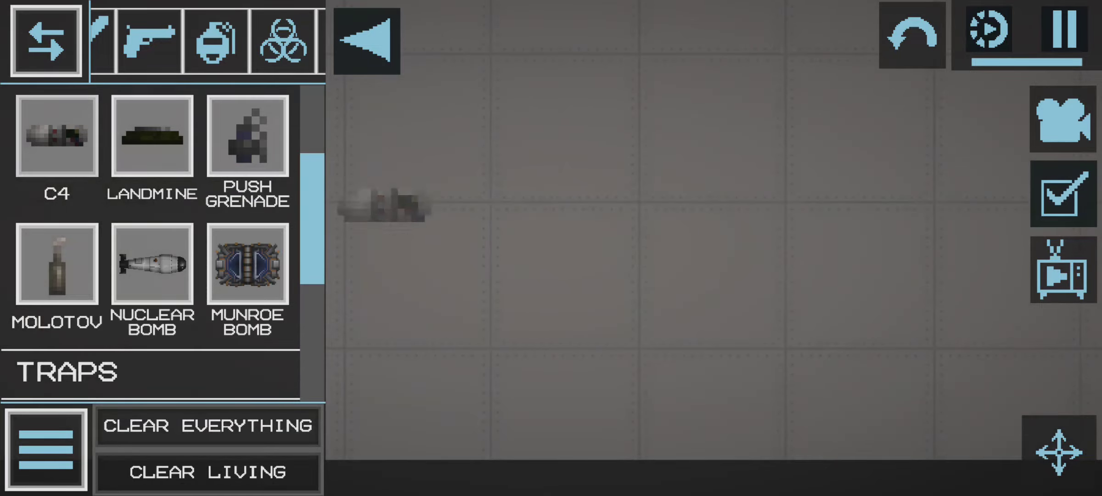